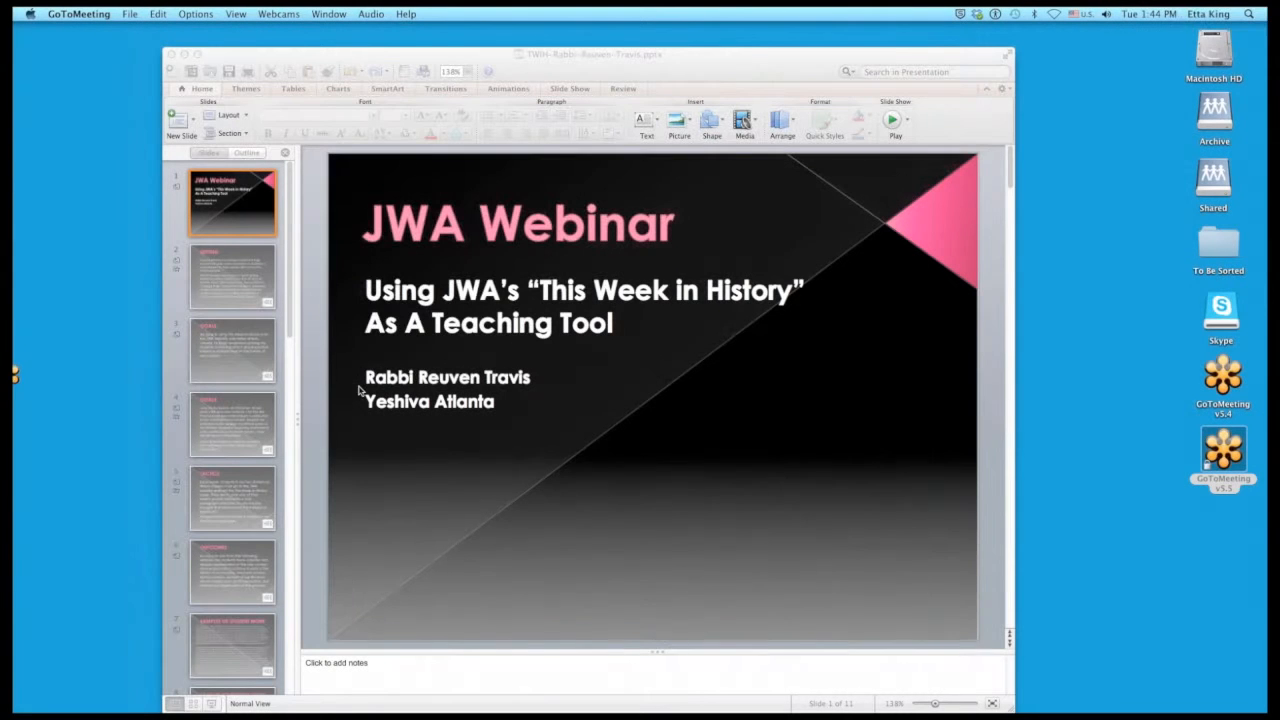
# Switch from the PowerPoint webinar slide to the Chrome Women of Valor page.
pyautogui.click(33, 174)
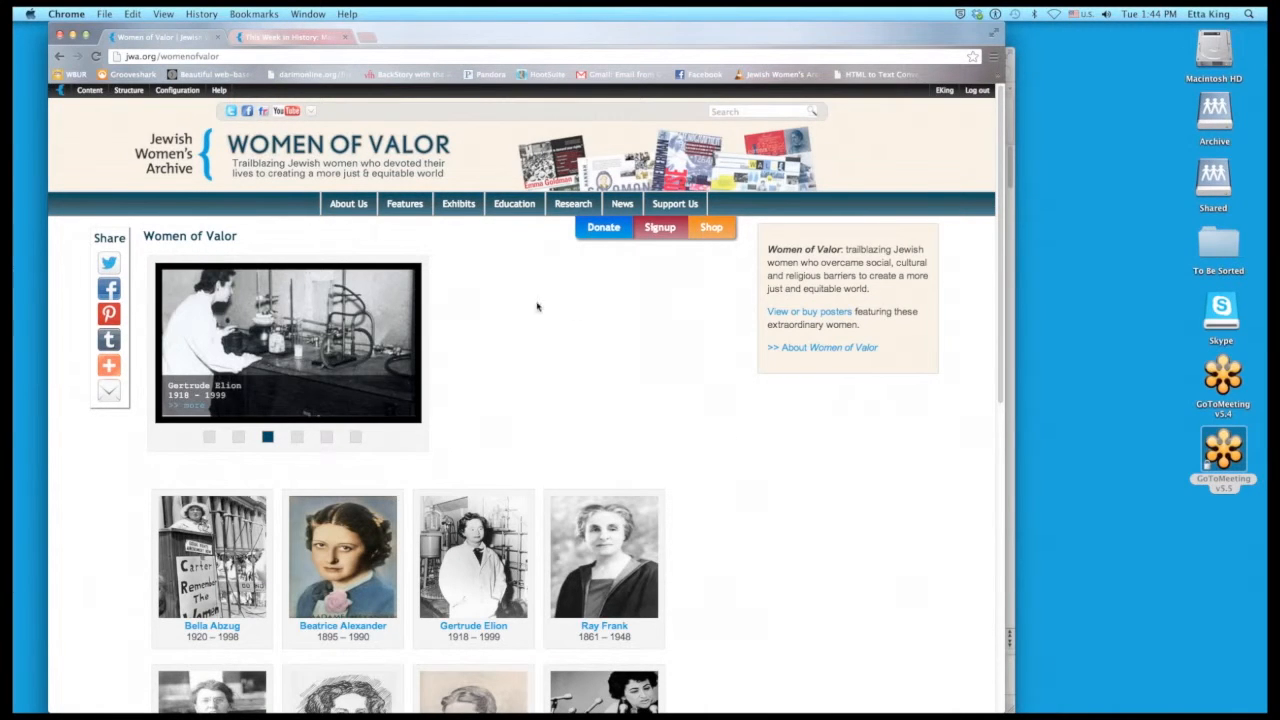
# Follow 'View or buy posters' and scroll the Women of Valor posters list.
pyautogui.click(297, 436)
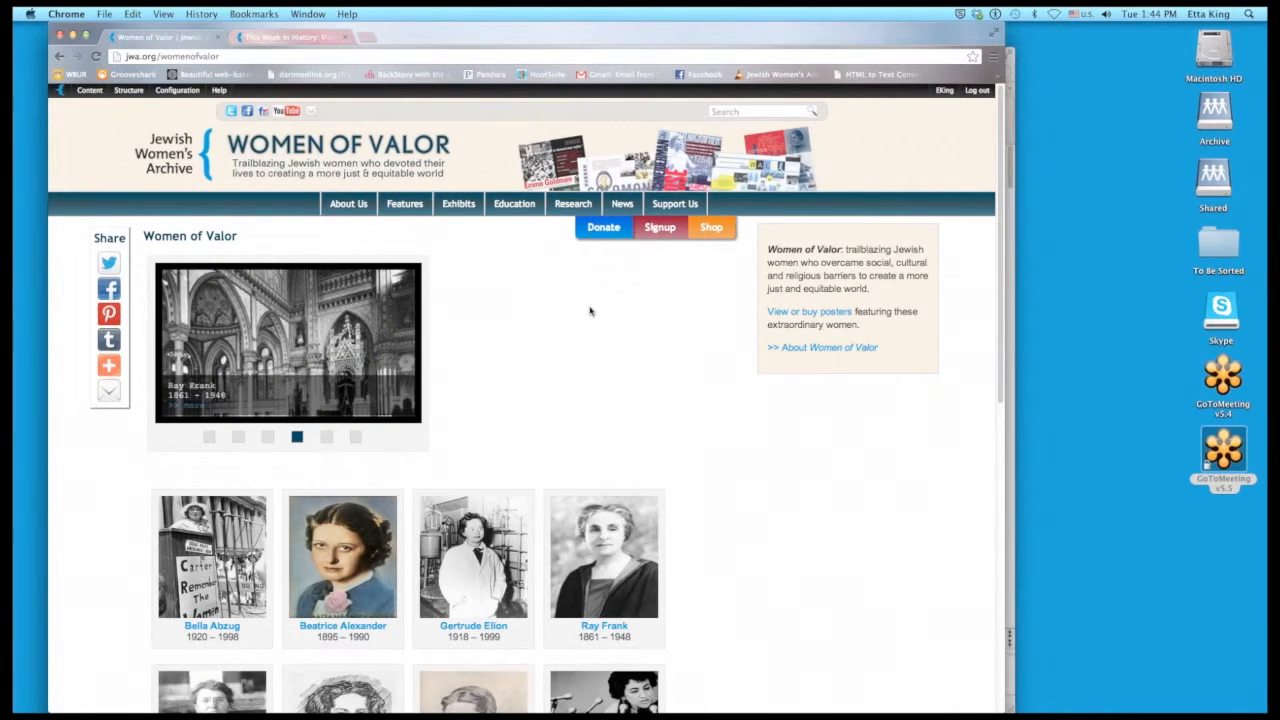
pyautogui.scroll(-3)
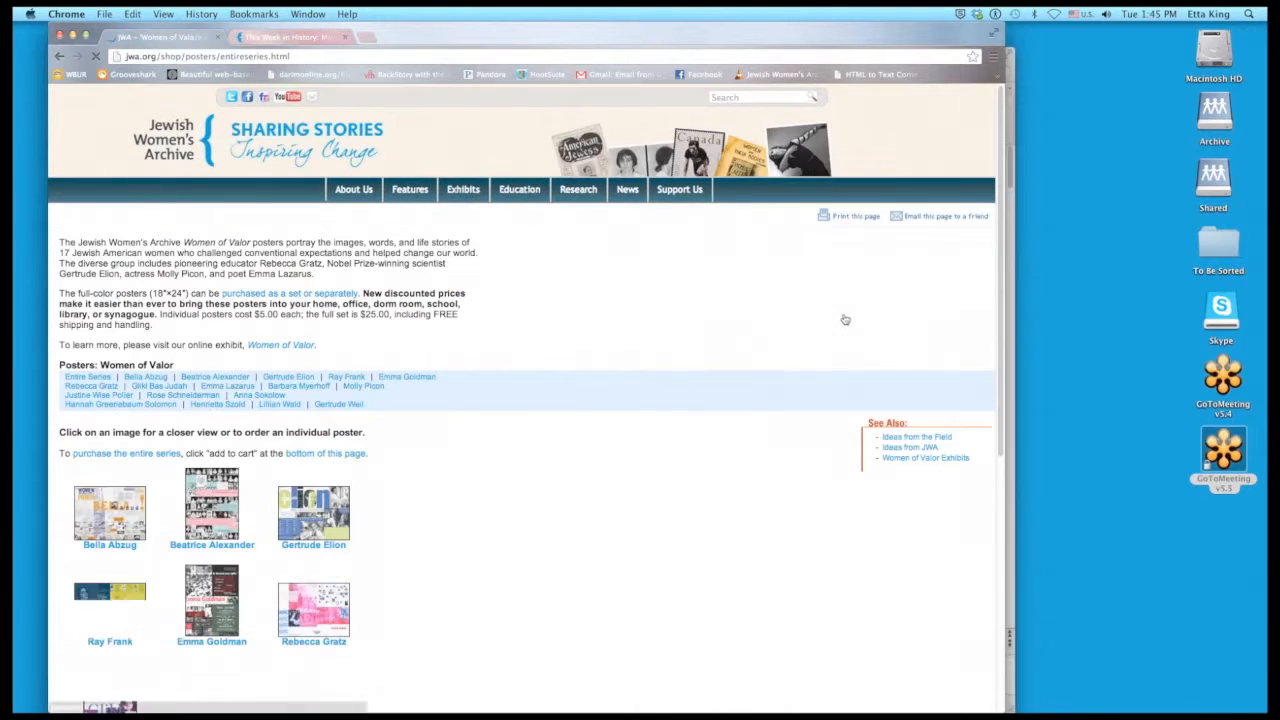
# View the Bella Abzug poster's $5 order page, then return to the Women of Valor exhibit.
pyautogui.scroll(-3)
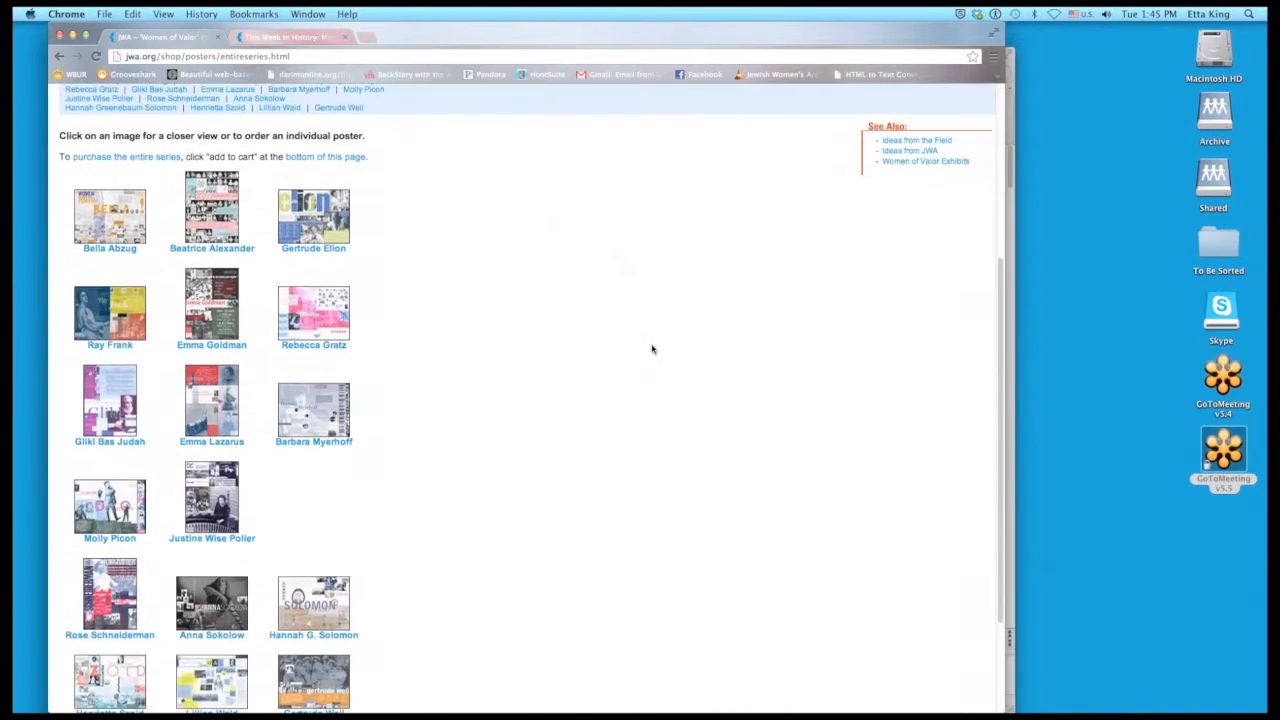
pyautogui.click(109, 212)
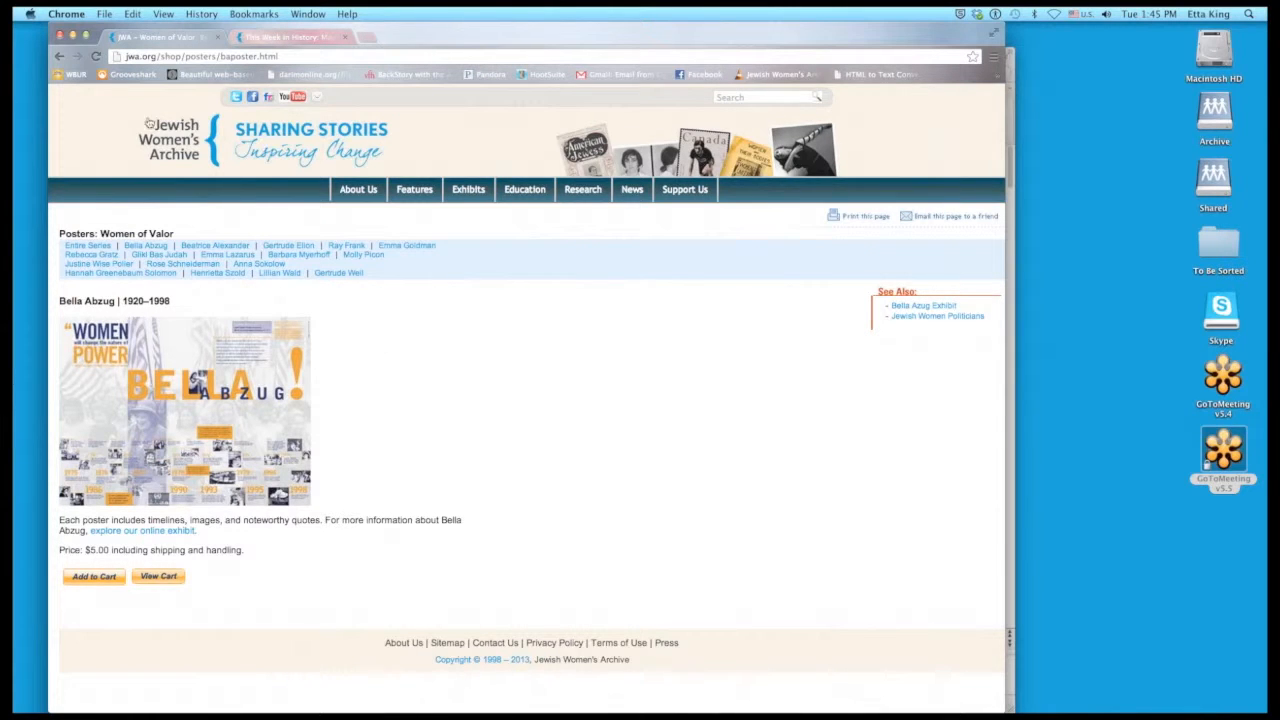
pyautogui.click(87, 245)
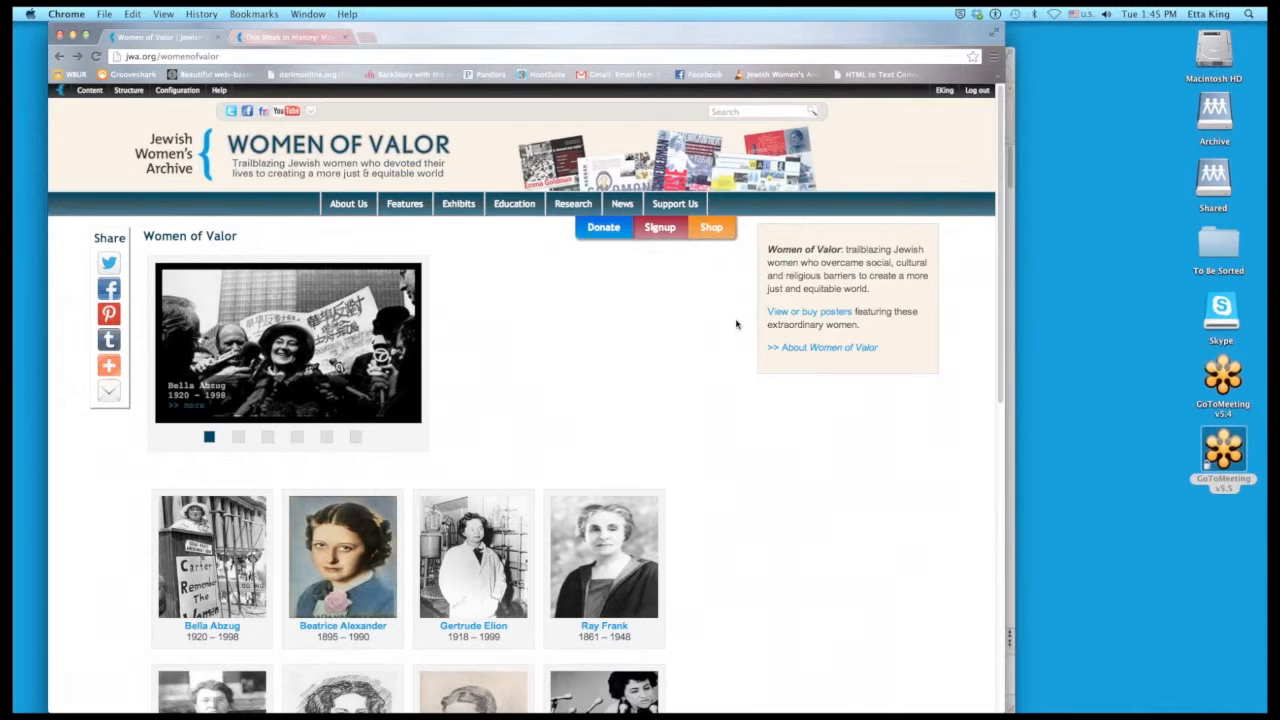
pyautogui.scroll(-3)
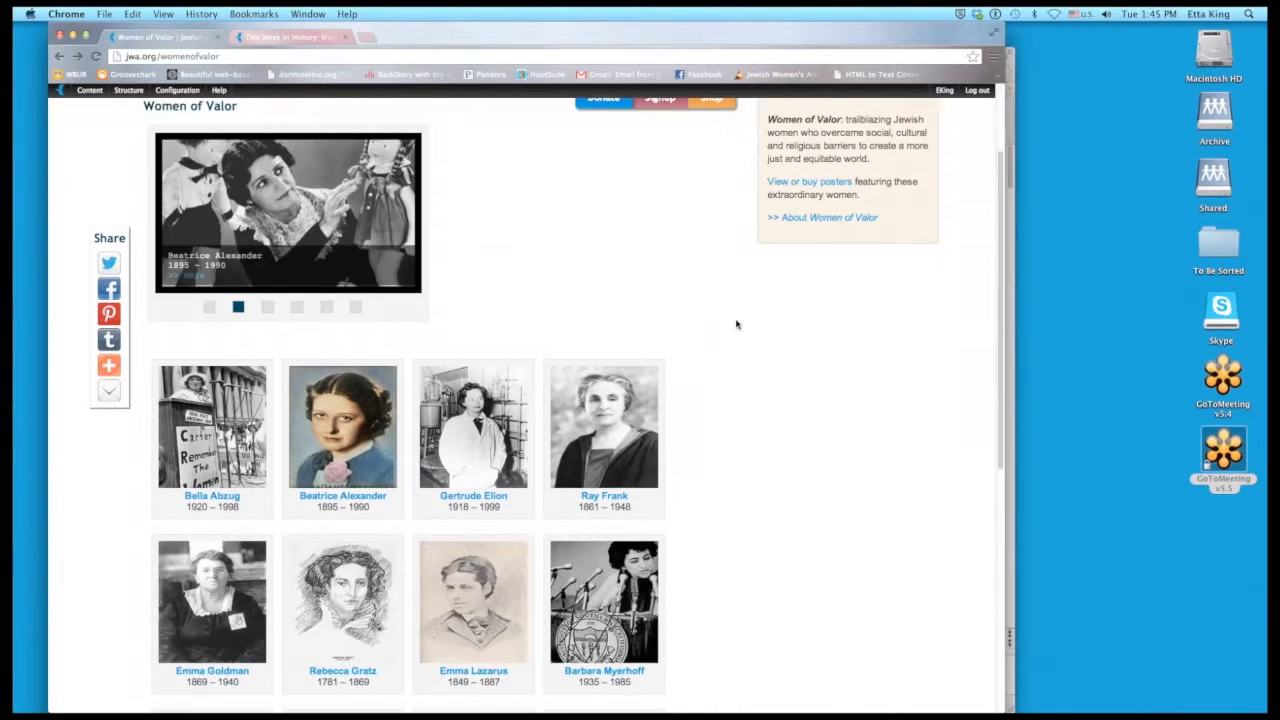
pyautogui.scroll(-3)
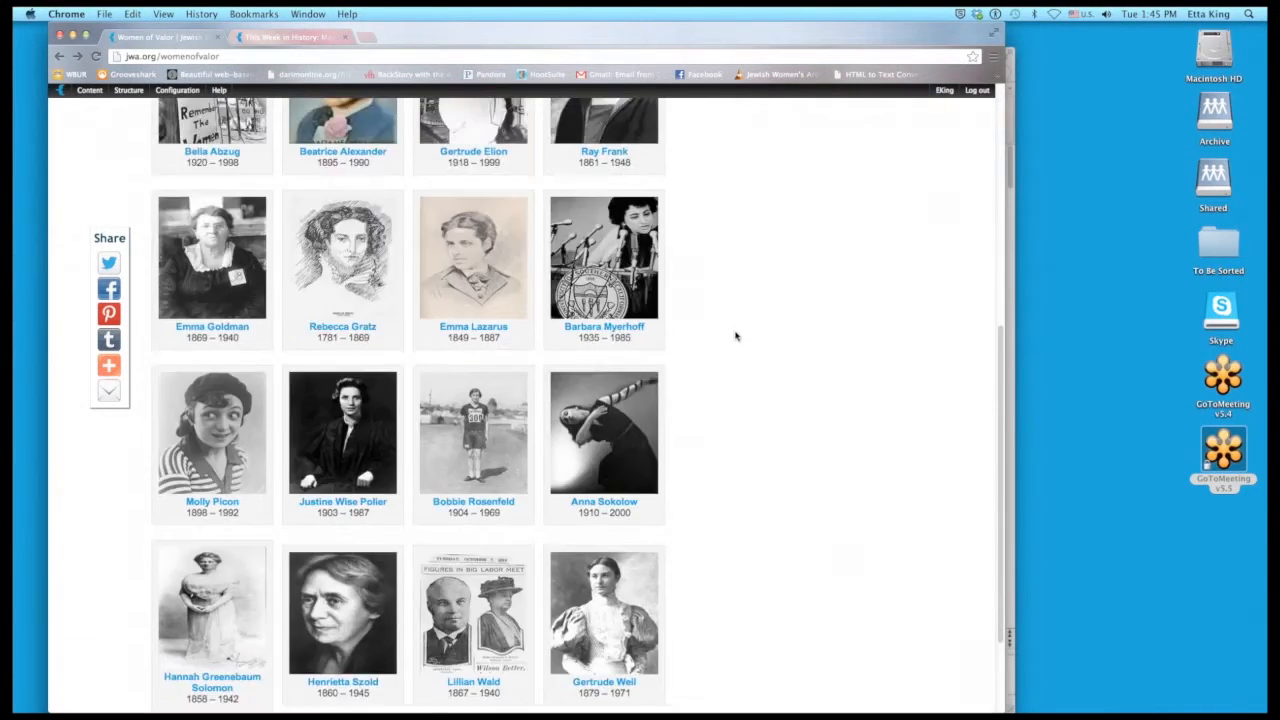
pyautogui.scroll(3)
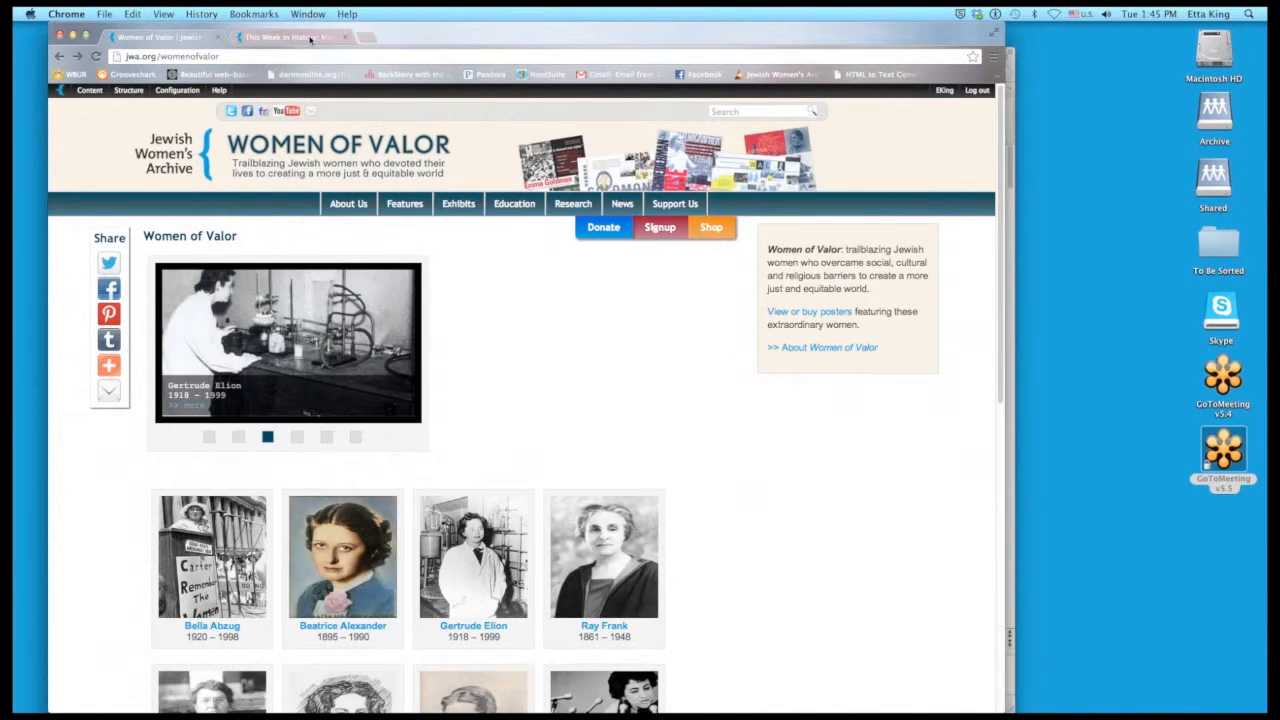
pyautogui.moveTo(290, 37)
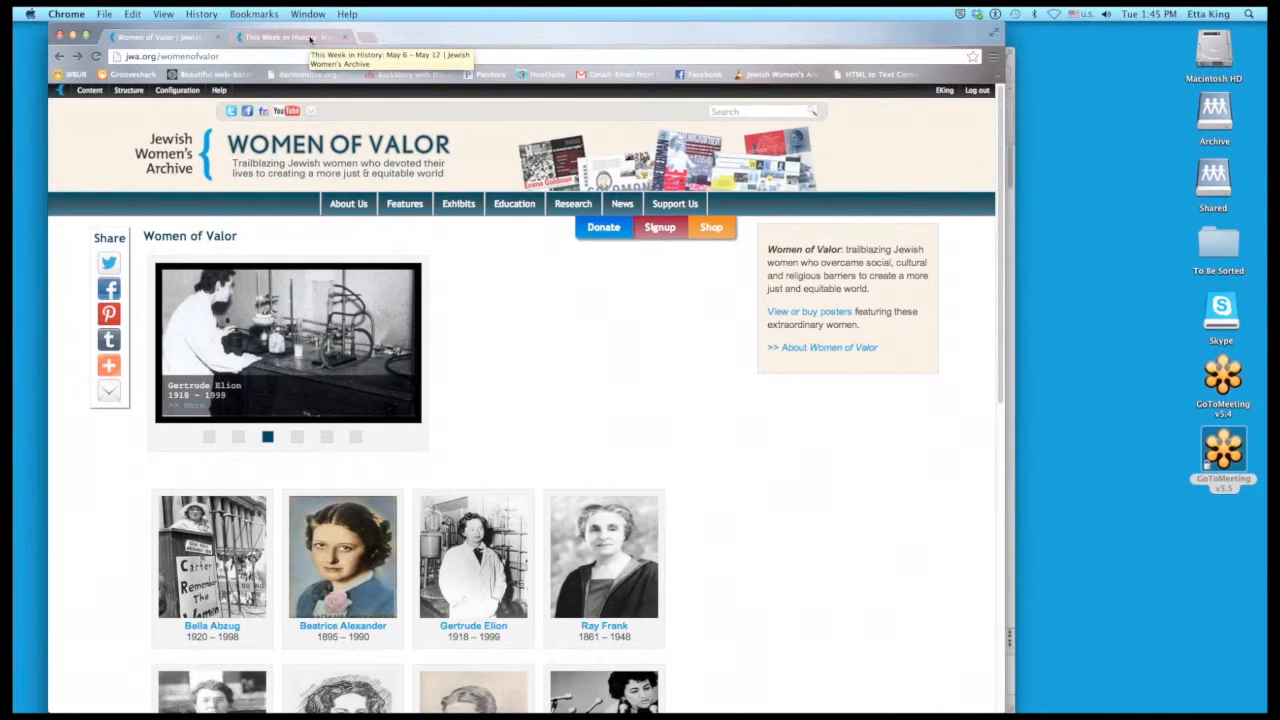
pyautogui.click(297, 437)
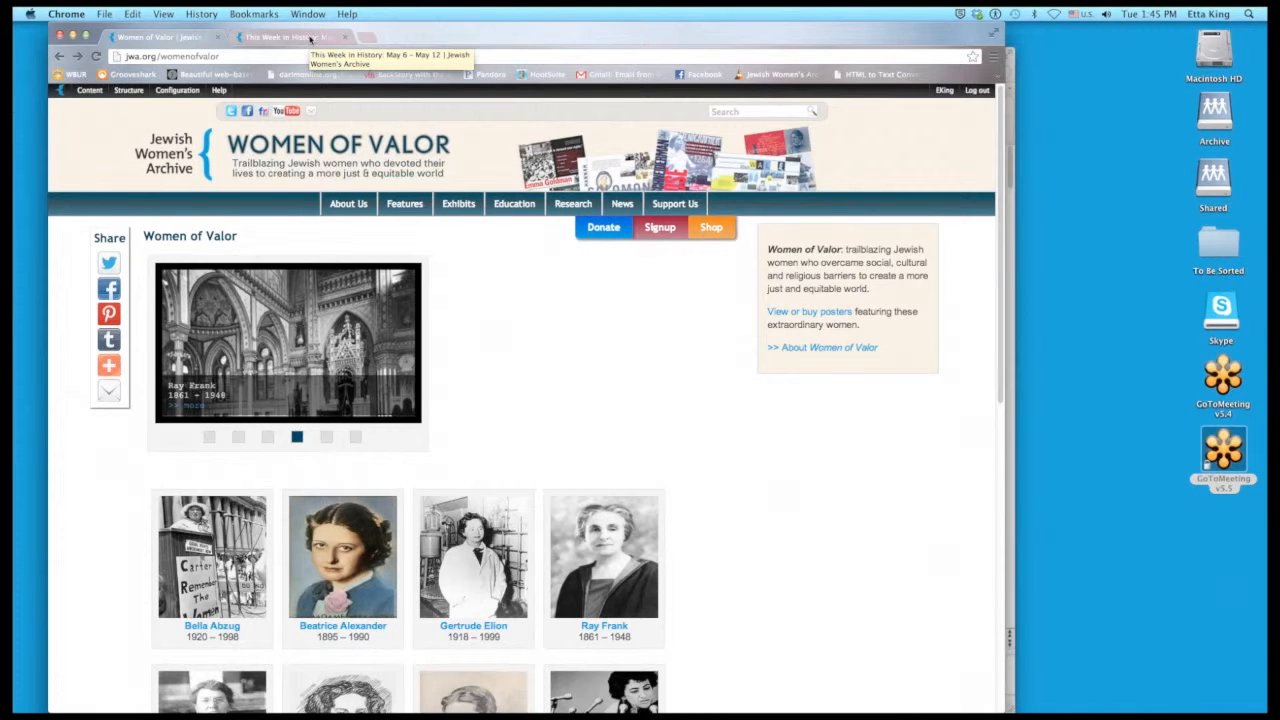
pyautogui.click(326, 437)
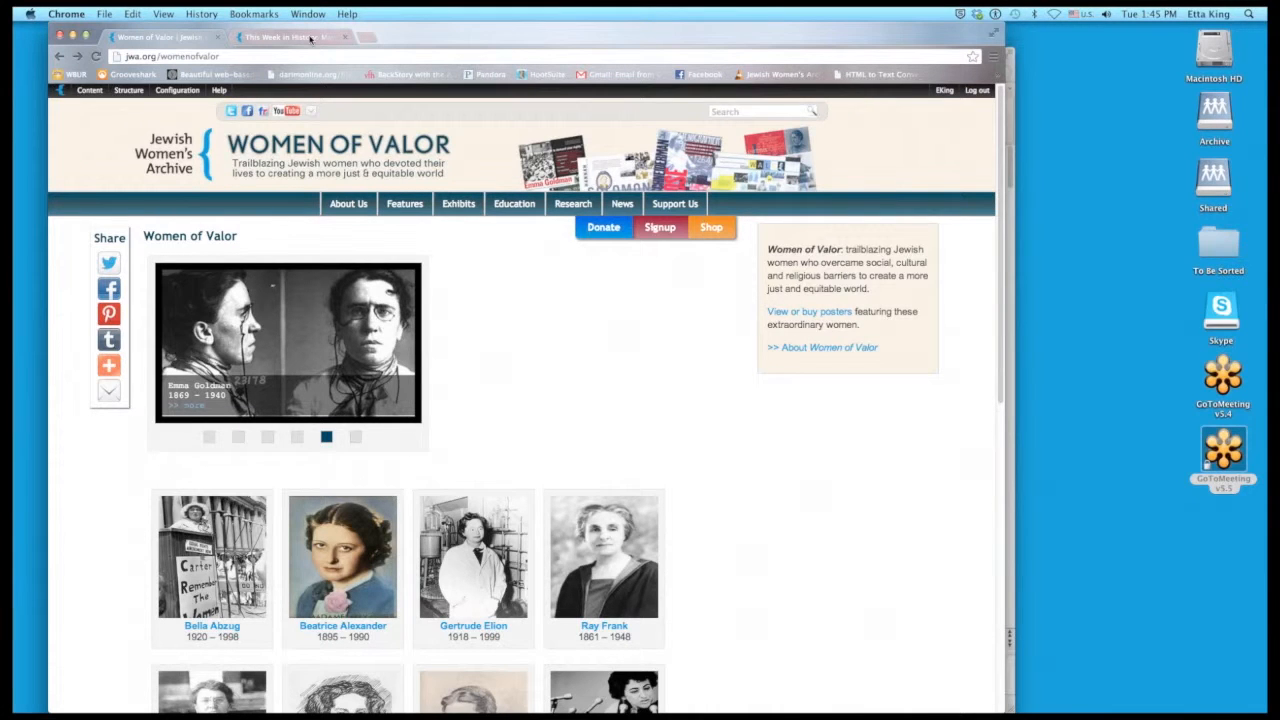
pyautogui.click(355, 437)
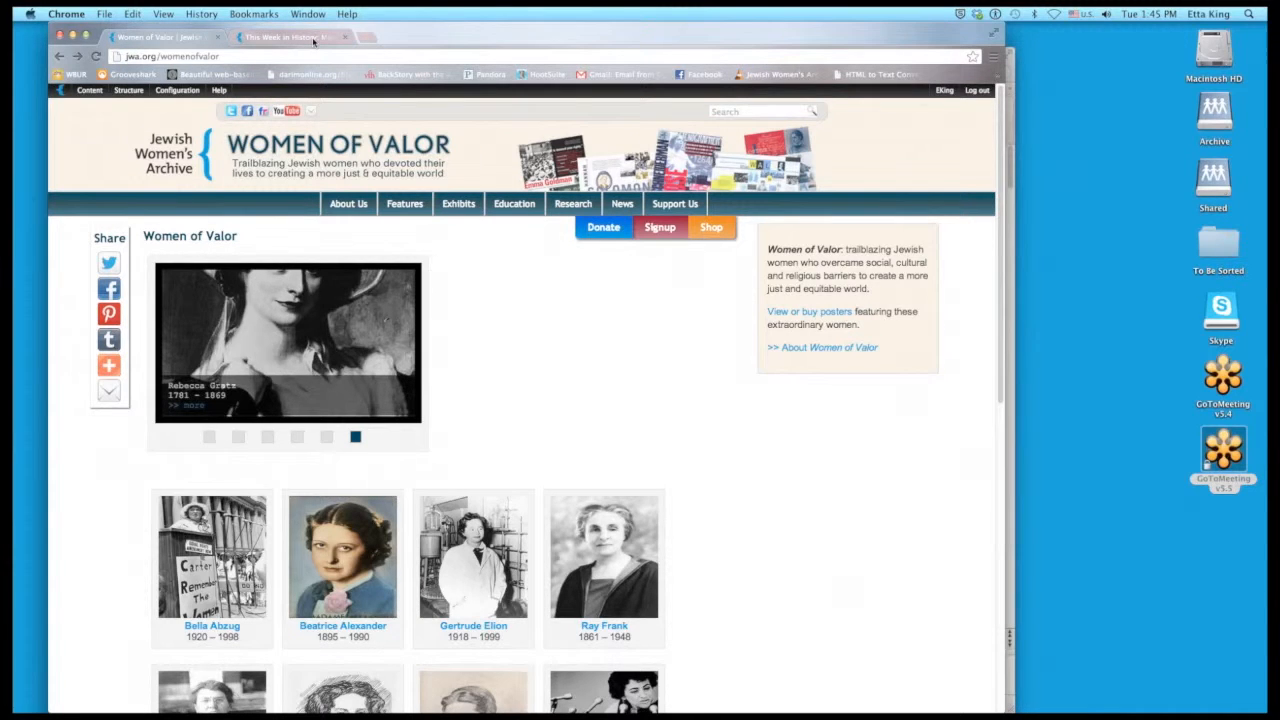
pyautogui.click(348, 203)
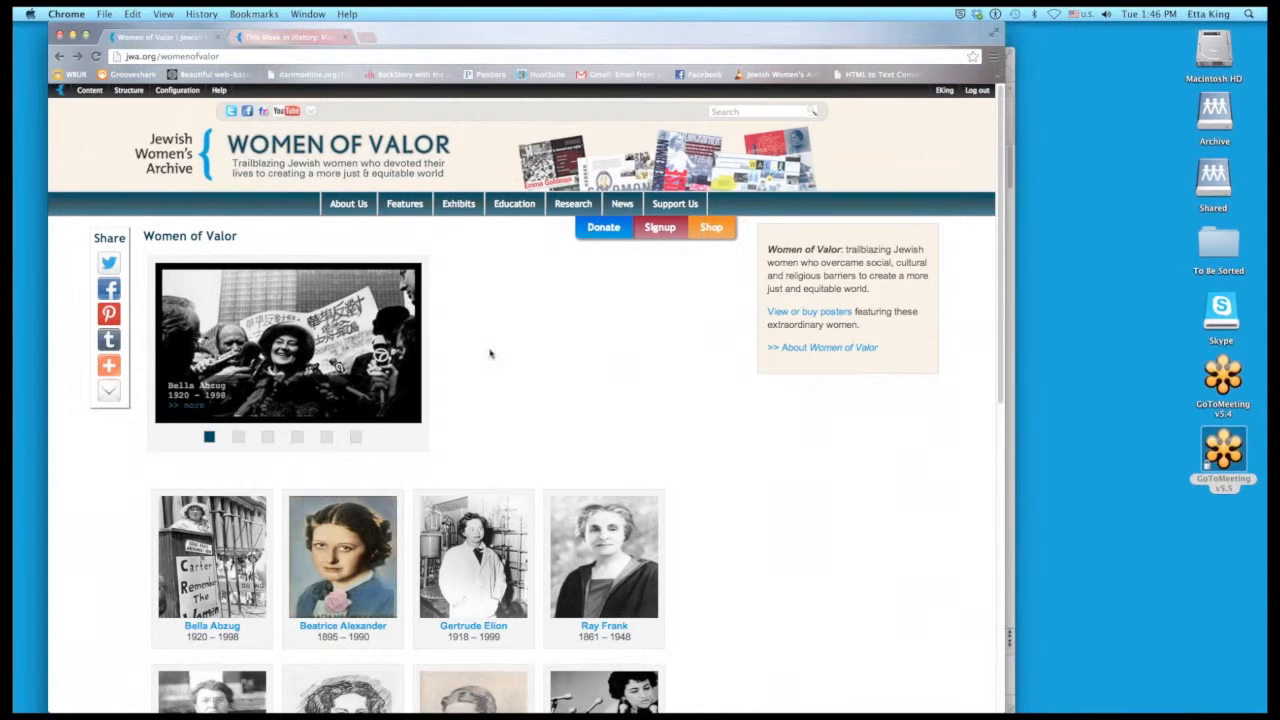
pyautogui.click(458, 204)
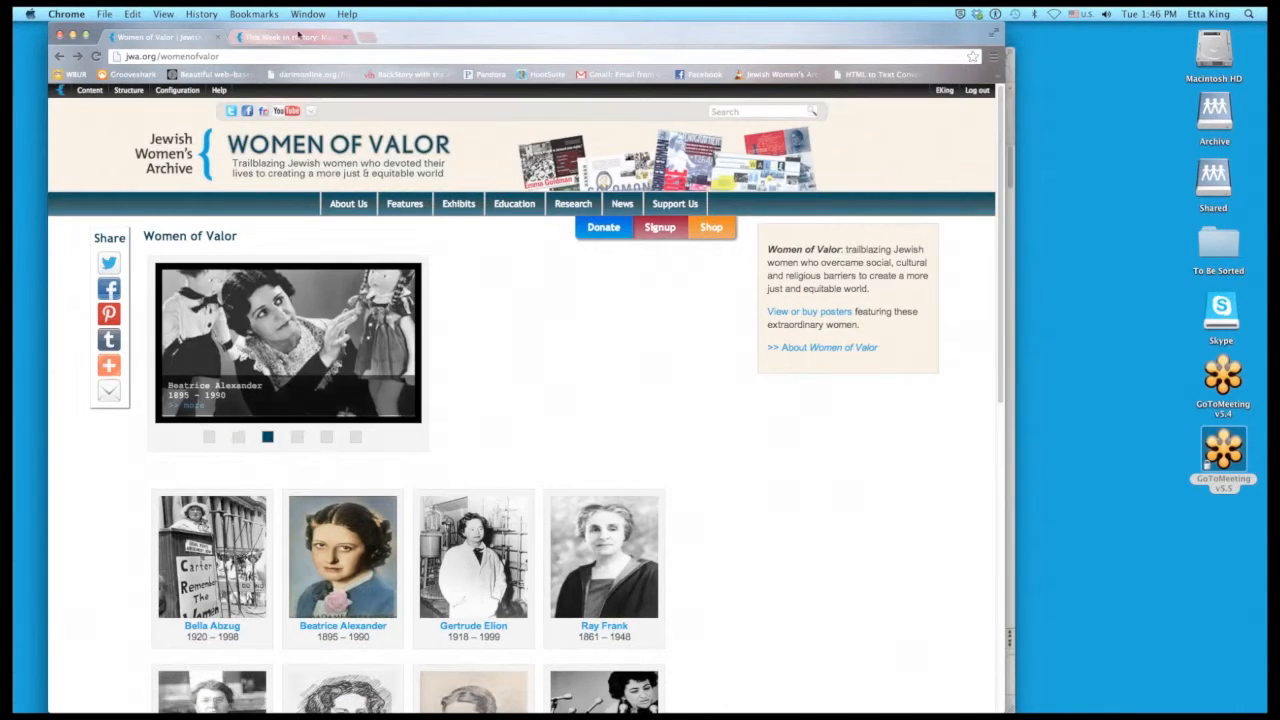
# On the This Week in History tab for May 6–12, open the May 6, 1943 entry.
pyautogui.click(290, 37)
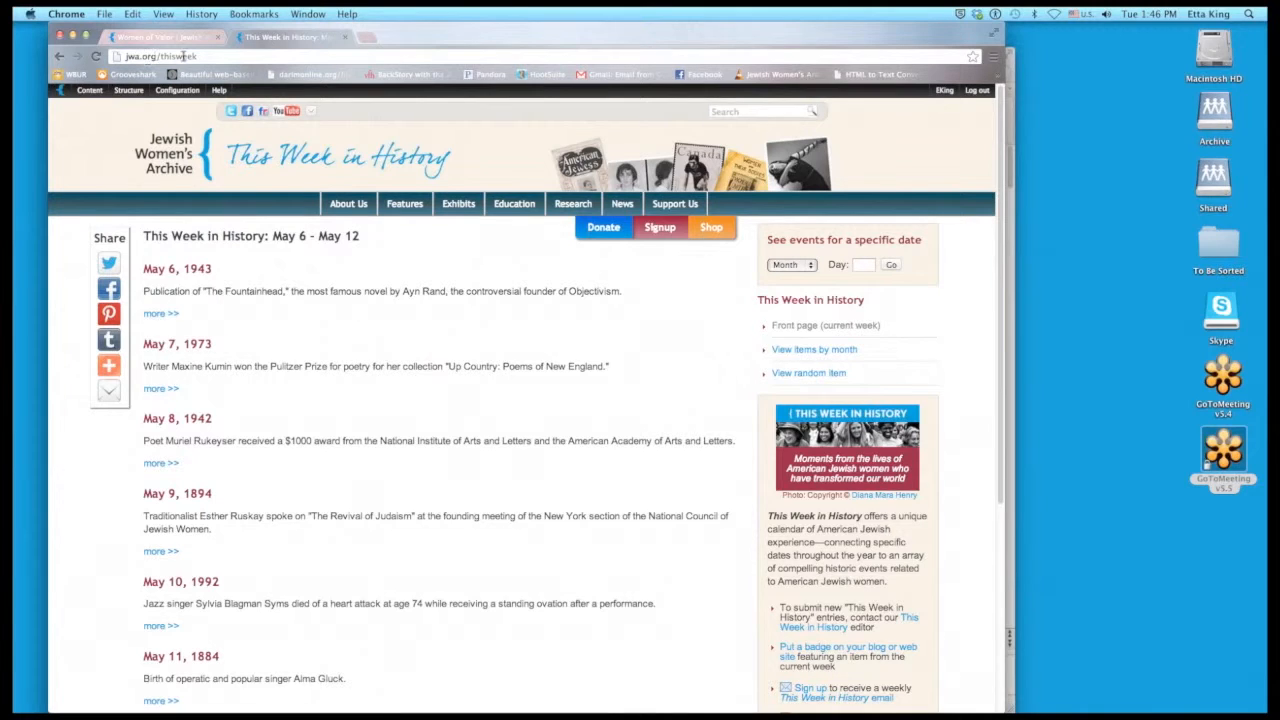
pyautogui.click(404, 203)
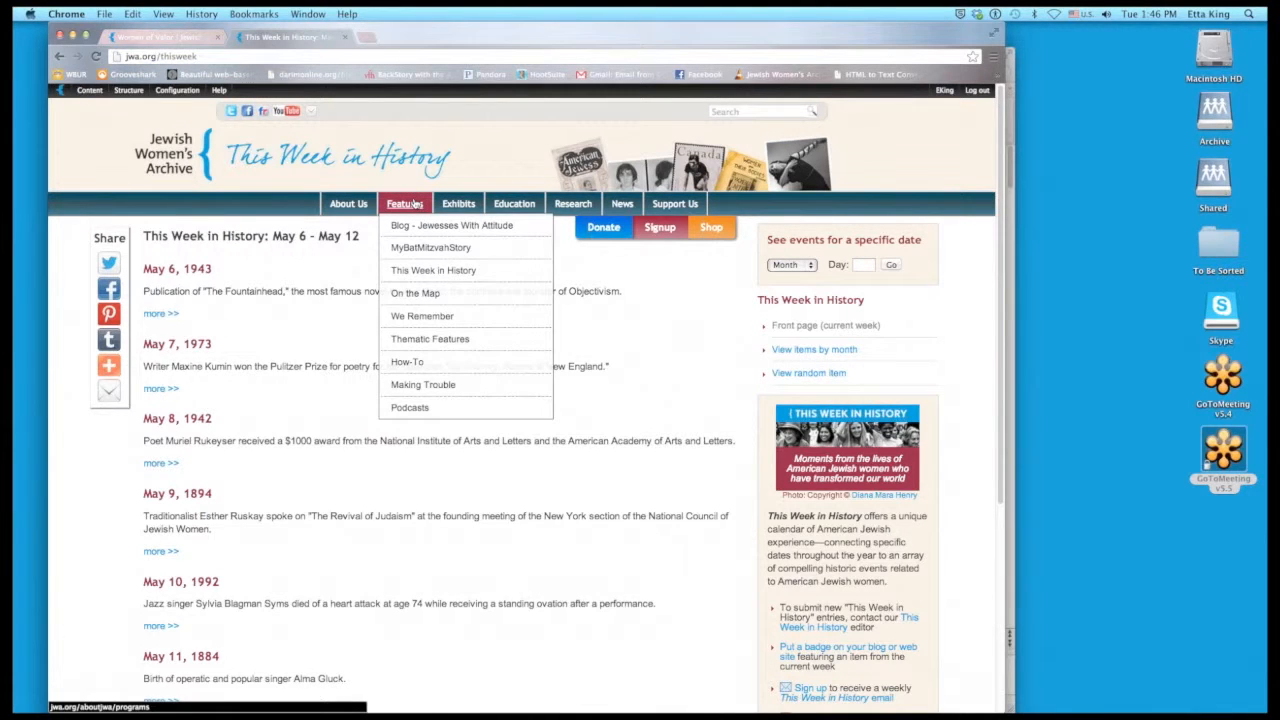
pyautogui.moveTo(413, 204)
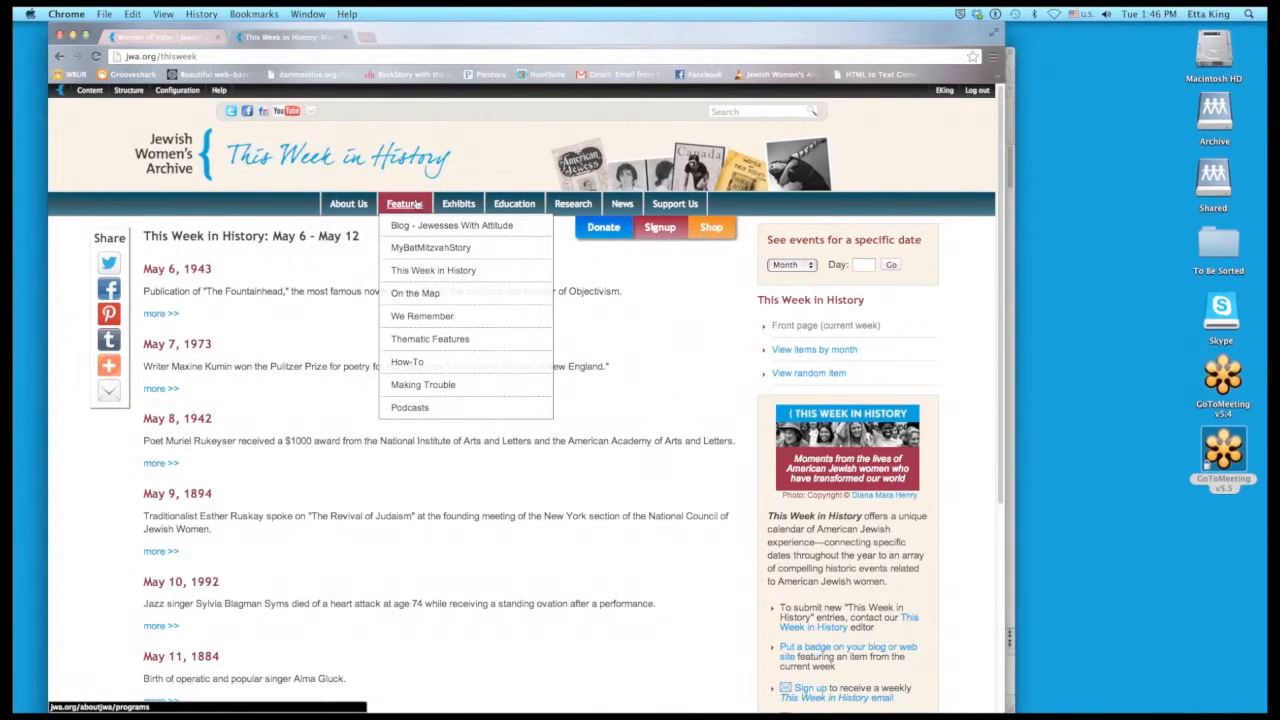
pyautogui.moveTo(451, 225)
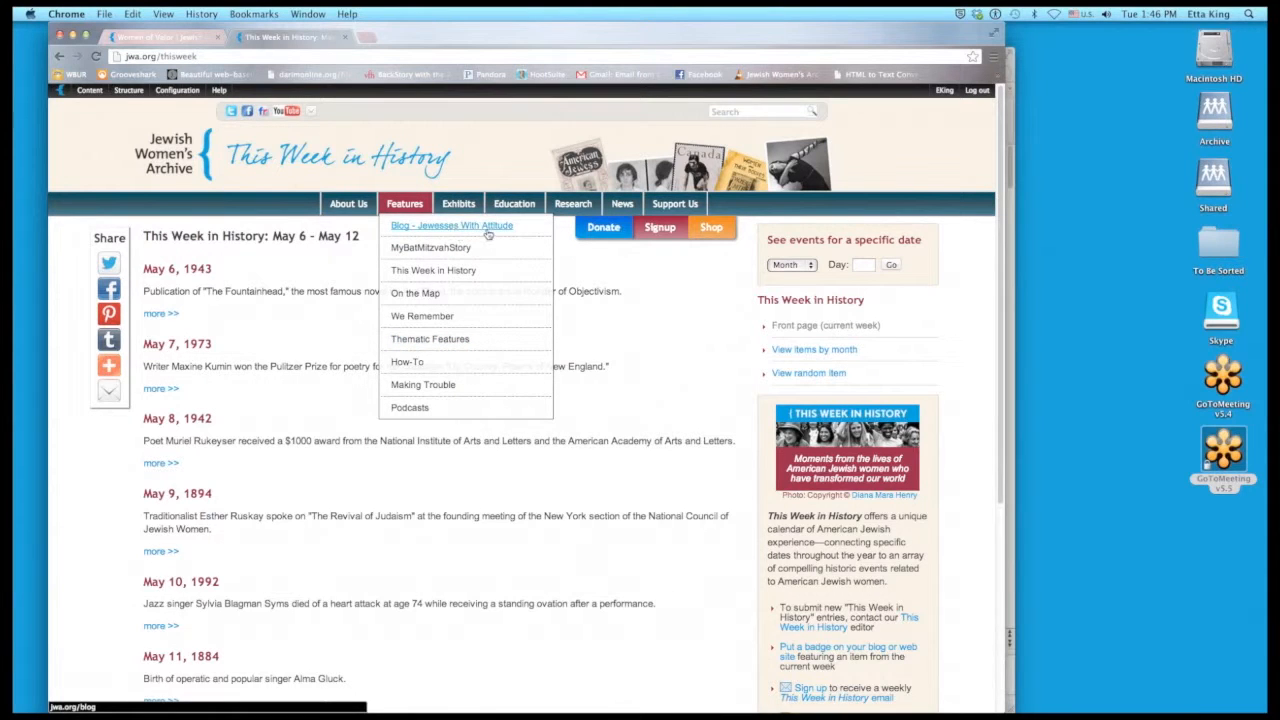
pyautogui.moveTo(432, 270)
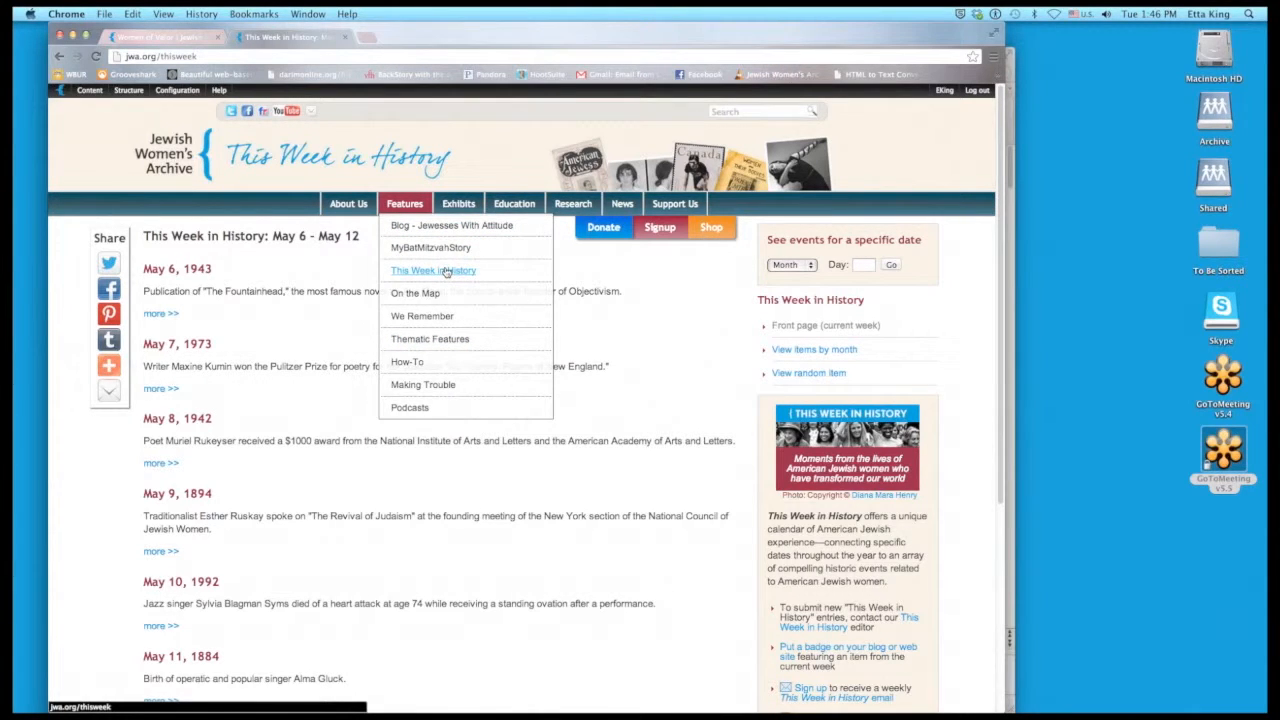
pyautogui.click(160, 313)
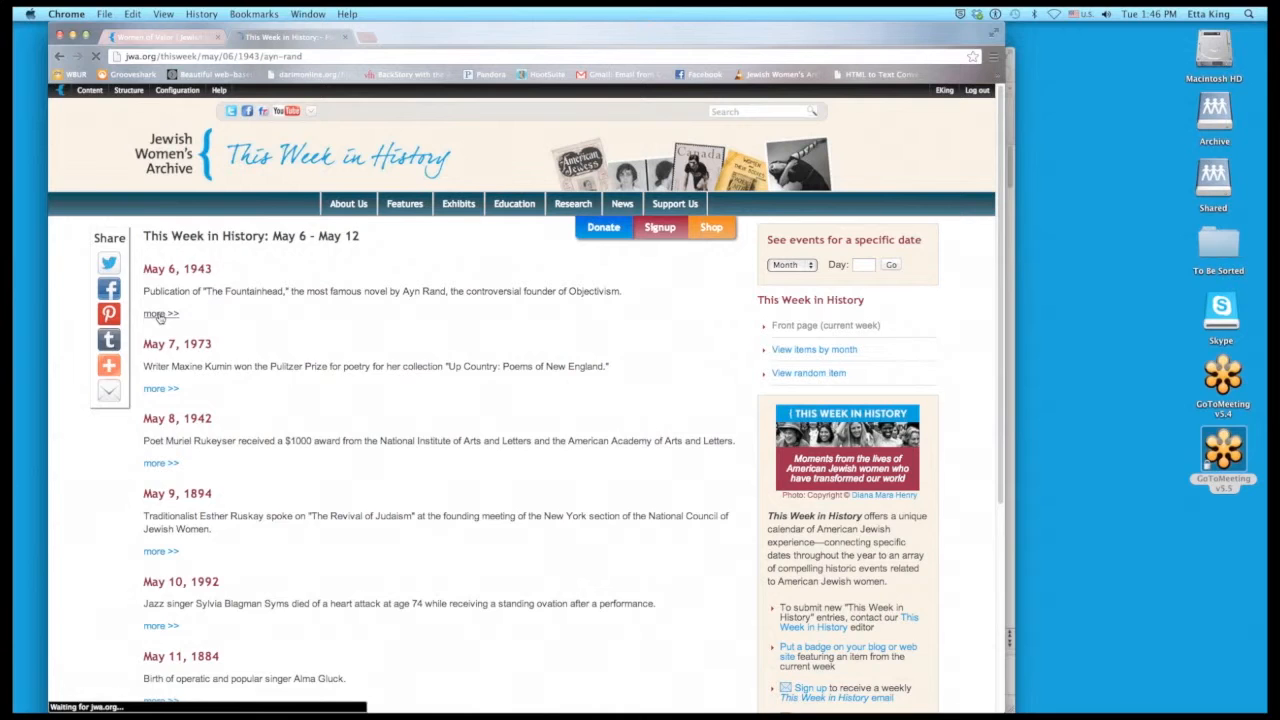
# Open and scroll through the 'Publication of Ayn Rand's The Fountainhead' article.
pyautogui.click(155, 314)
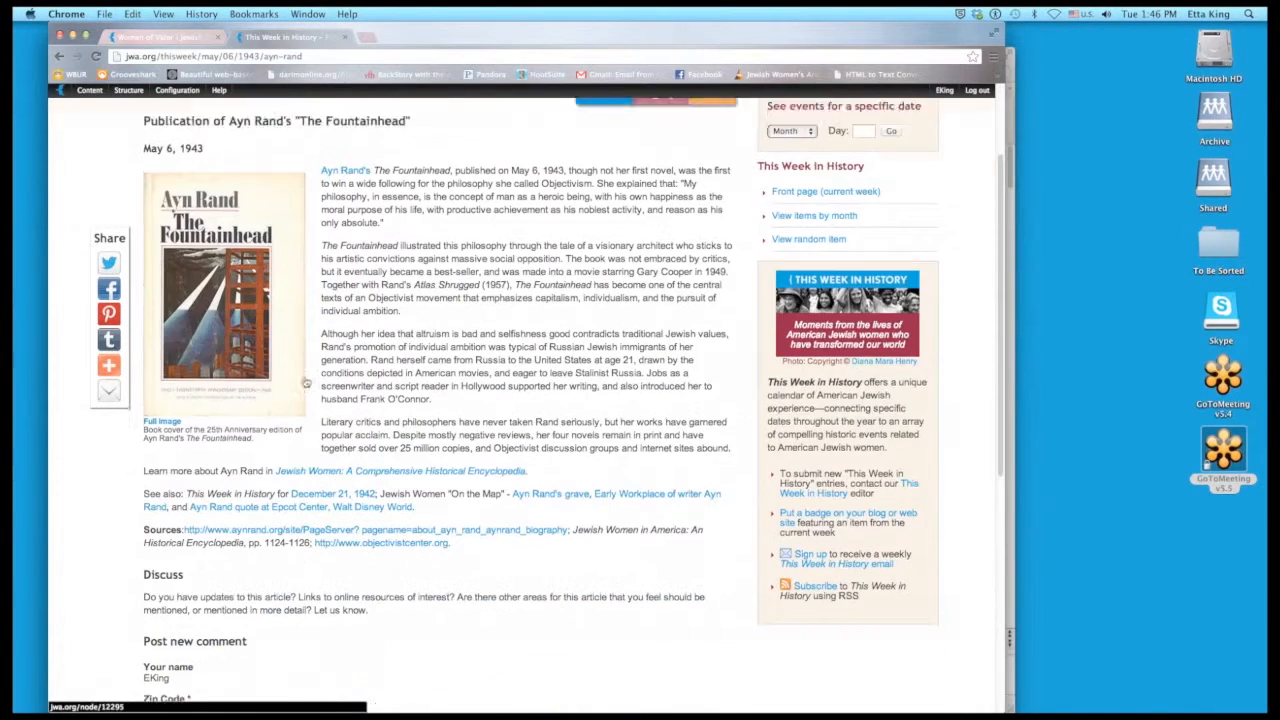
pyautogui.scroll(-3)
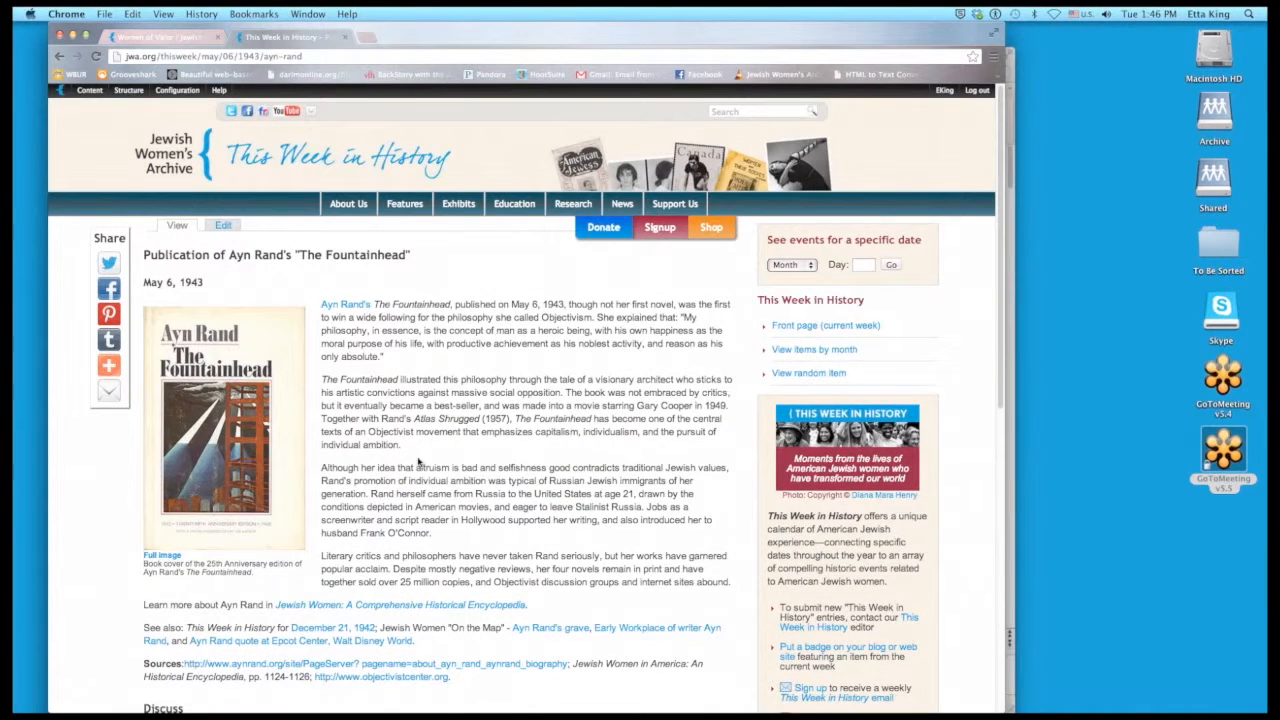
pyautogui.moveTo(406, 403)
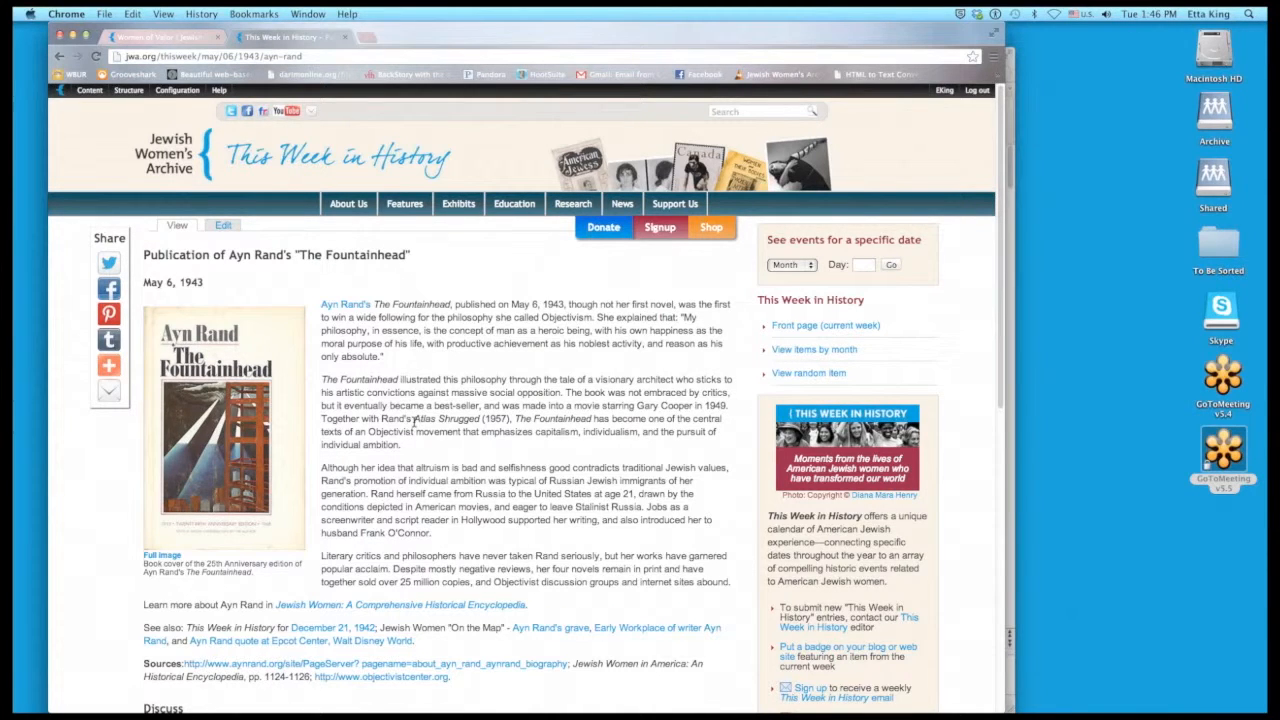
pyautogui.scroll(-3)
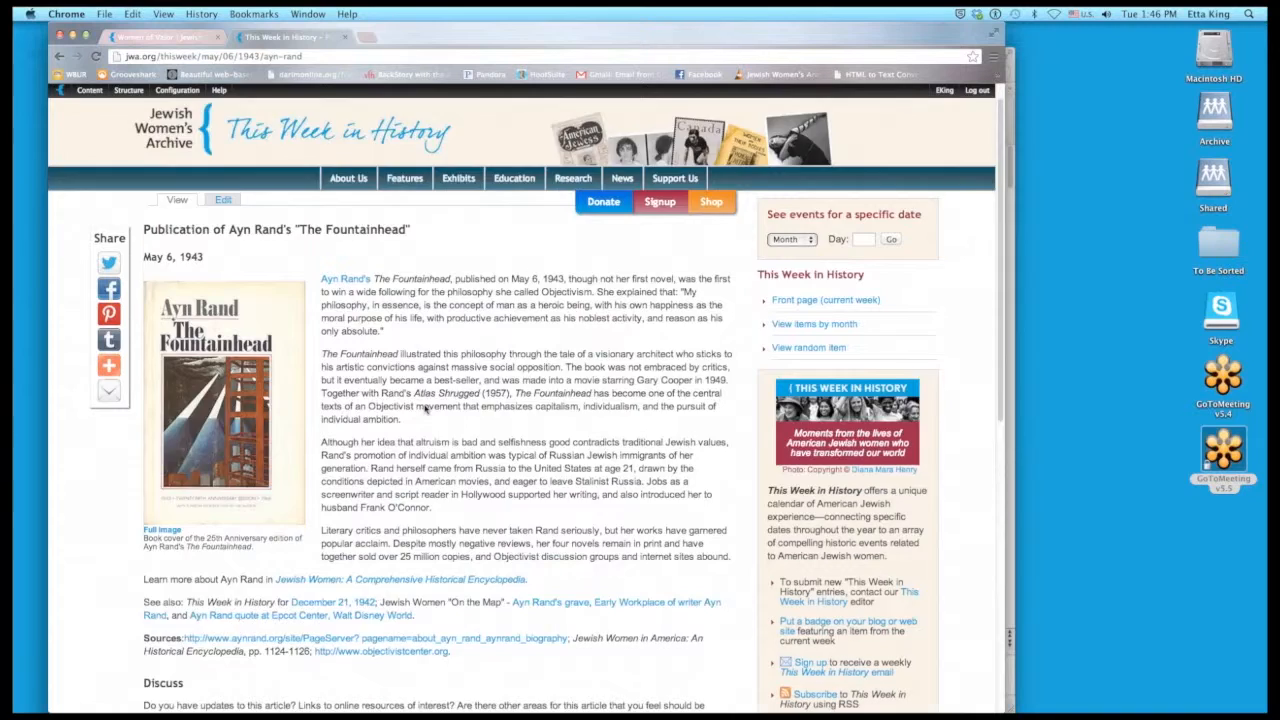